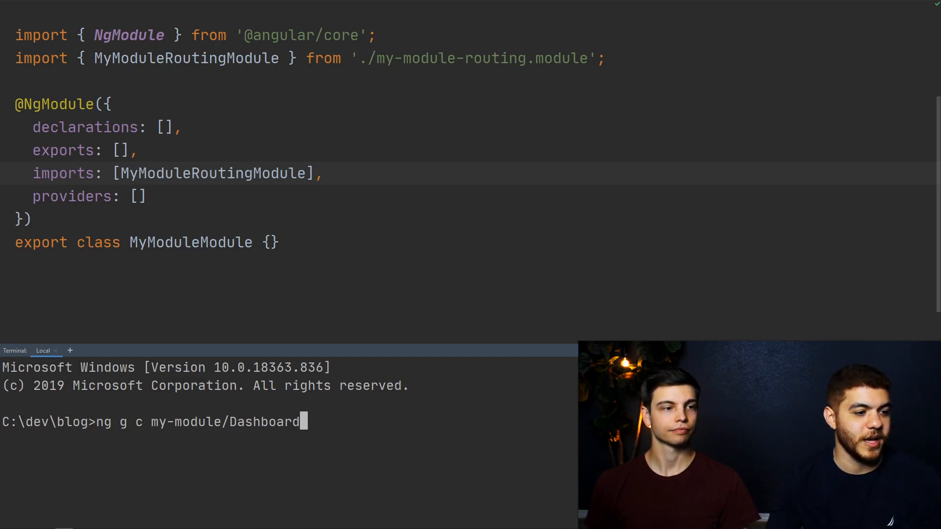
# Step: Run `ng g c my-module/Dashboard` to generate the Dashboard component in my-module
pyautogui.press('Enter')
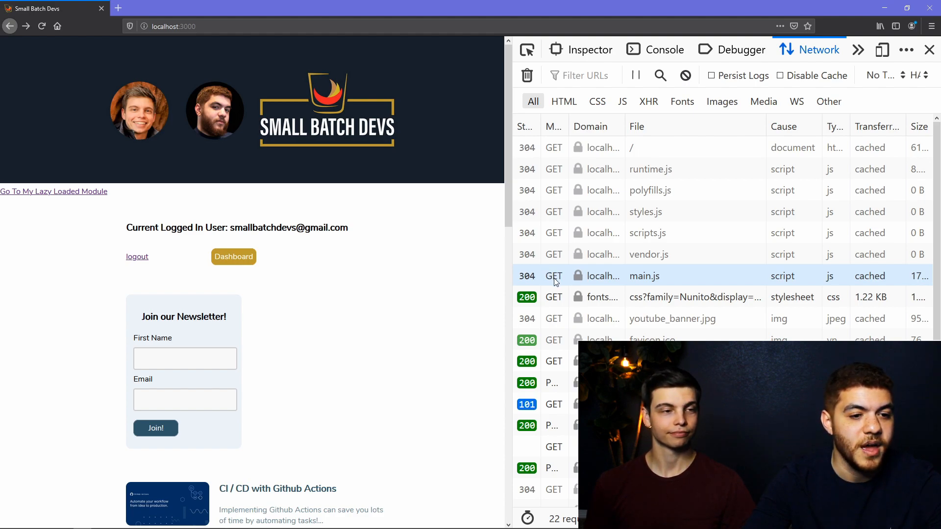
# Step: Clear the Network log, follow 'Go To My Lazy Loaded Module', and inspect my-module-my-module-module.js
pyautogui.scroll(-3)
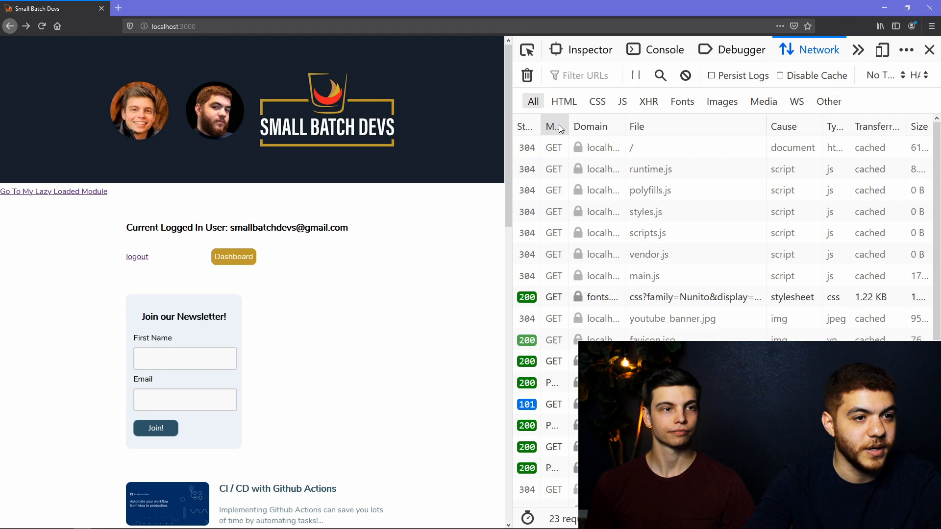
pyautogui.click(526, 75)
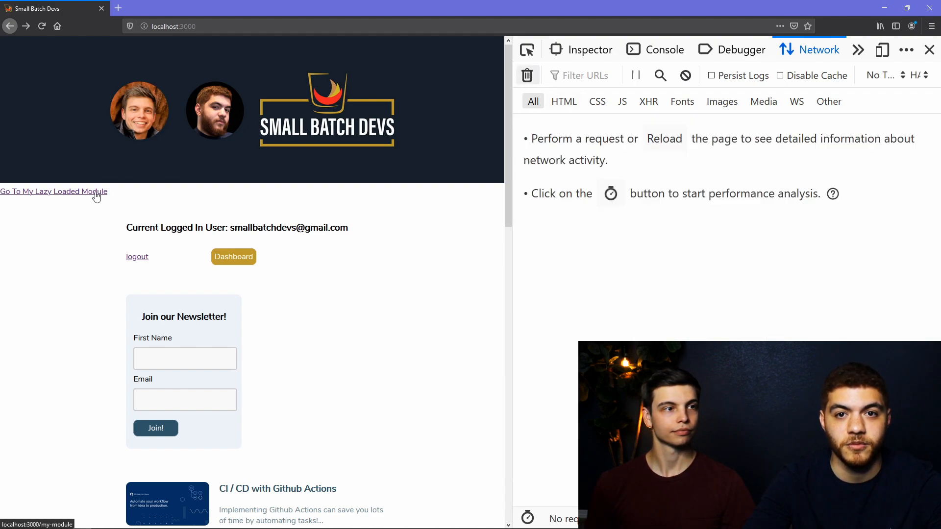
pyautogui.click(54, 191)
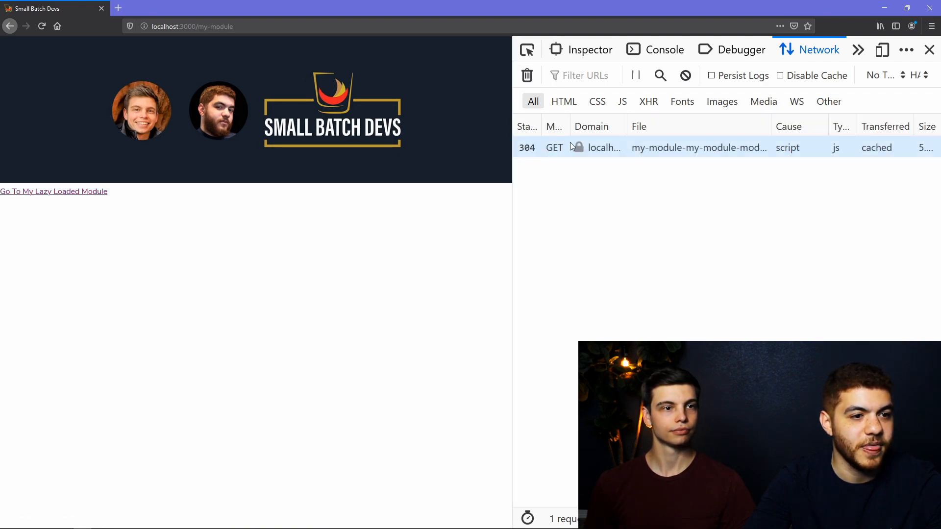
pyautogui.click(699, 148)
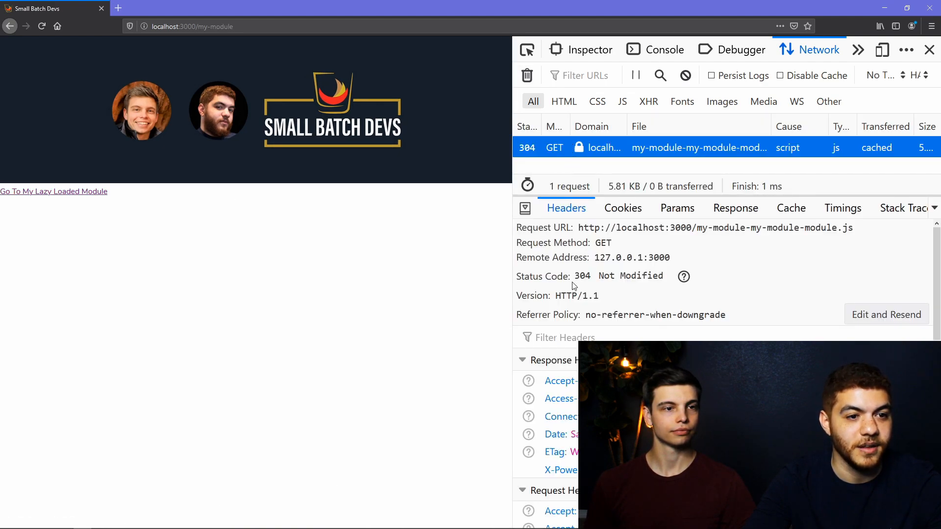